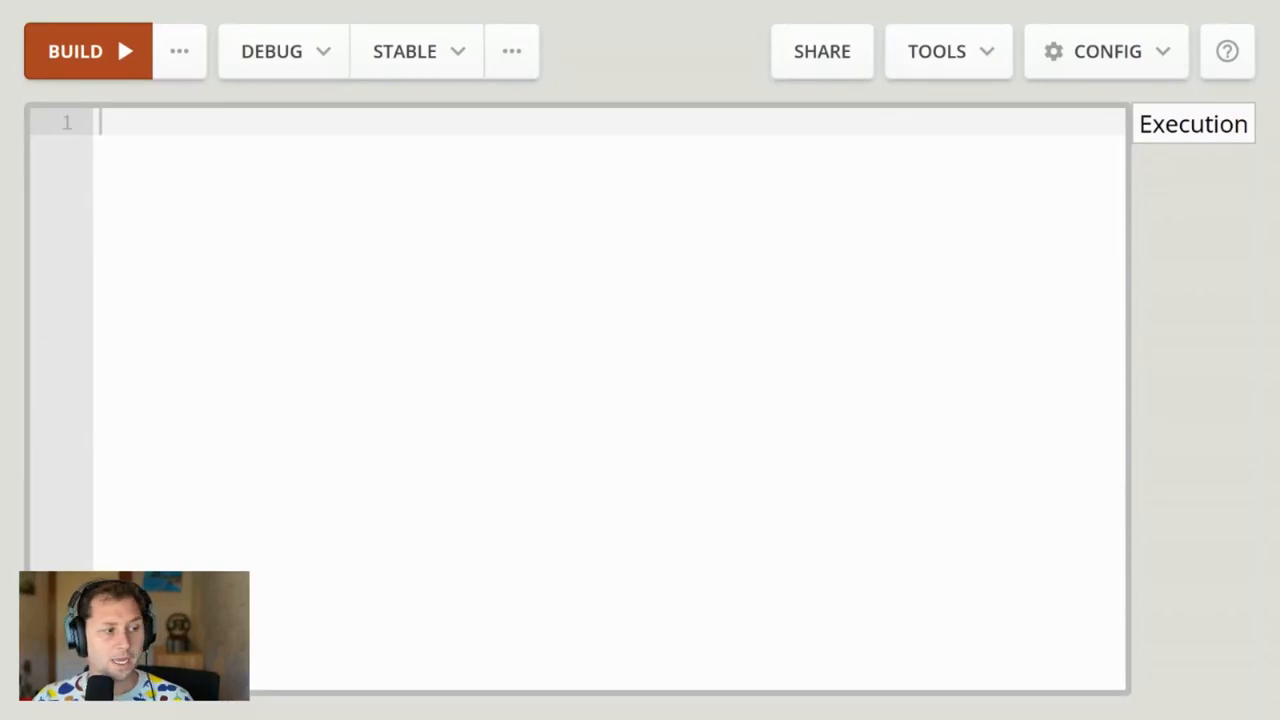
- Write fn main() that calls std::fs::read("readme.md").unwrap()
click(600, 122)
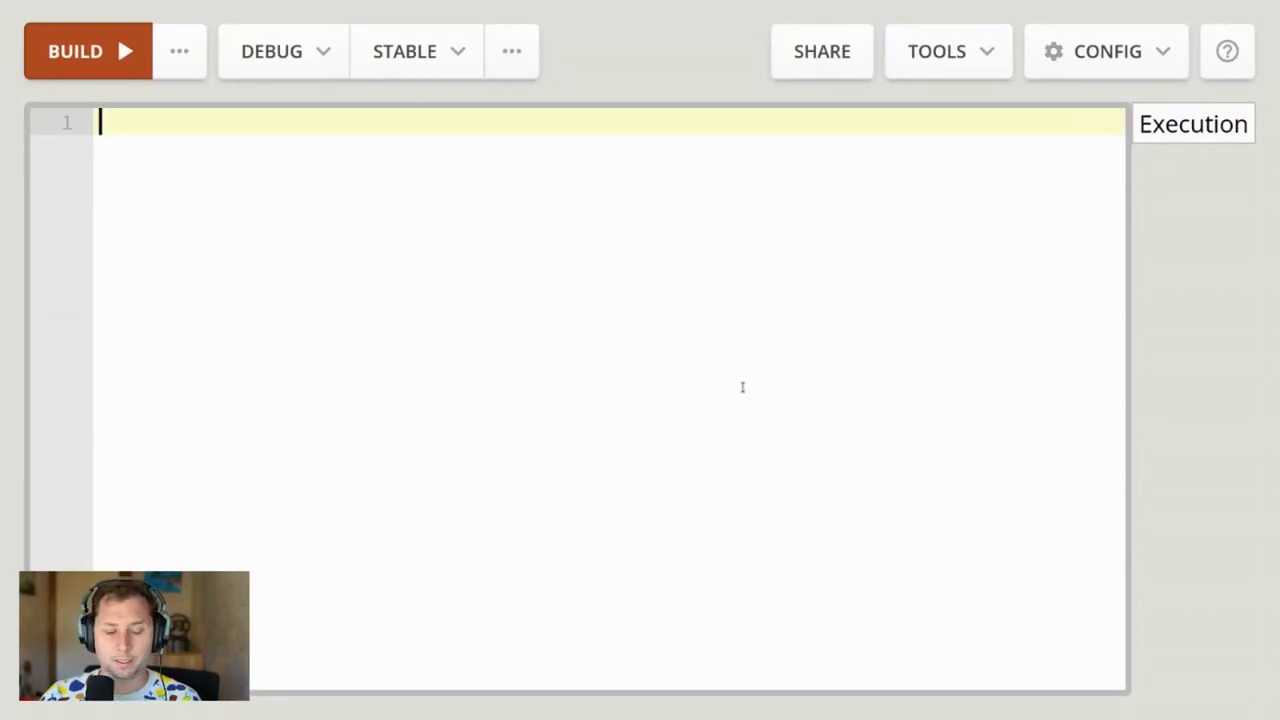
text(fn main() {)
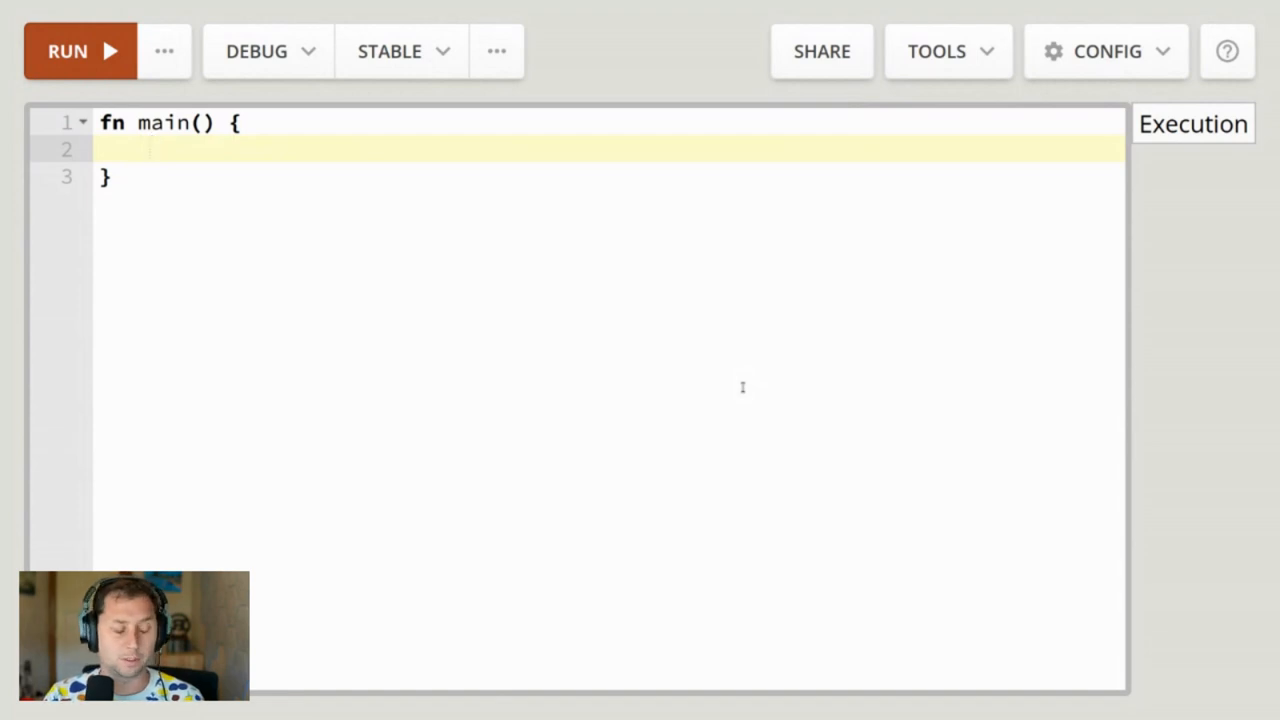
text(std::fs:)
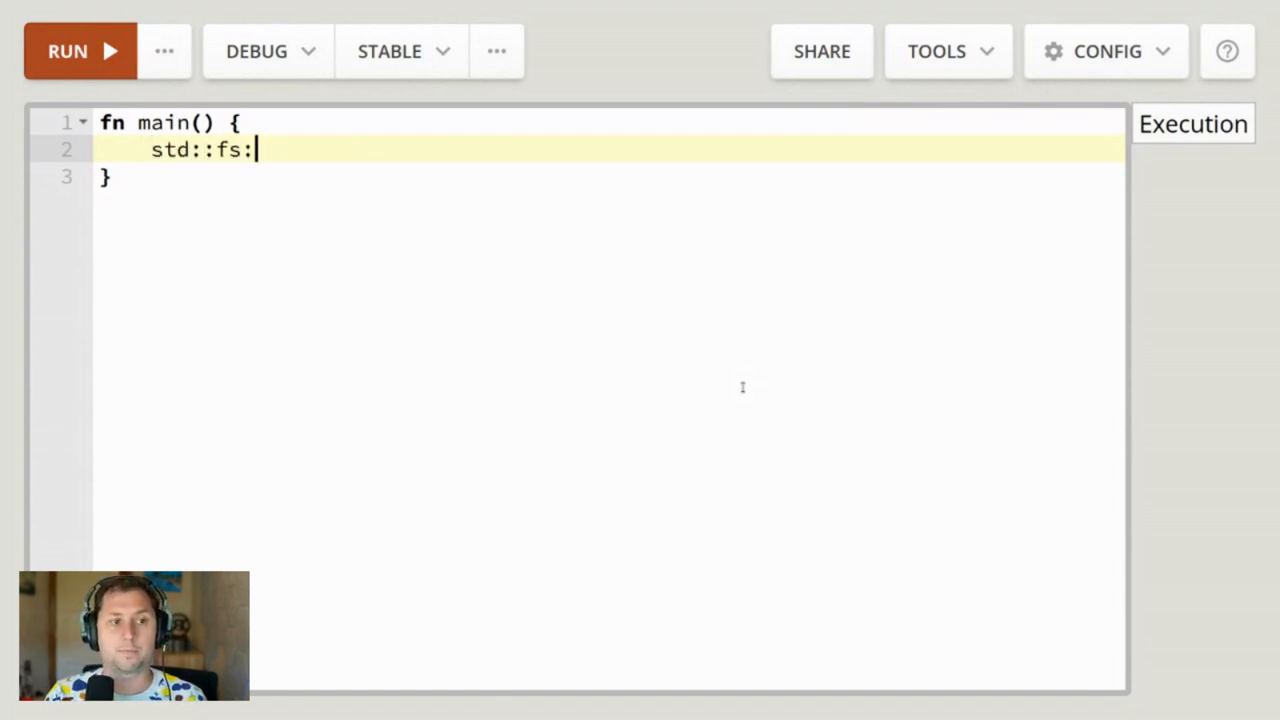
text(:cr)
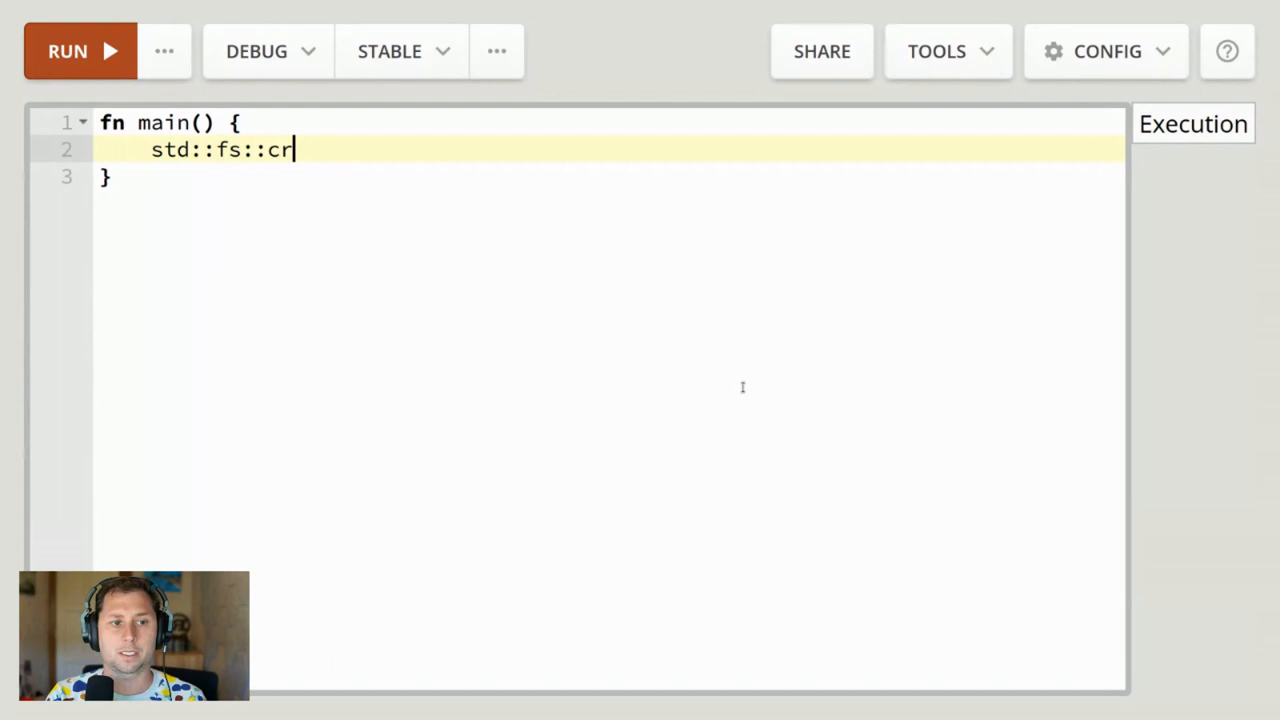
text(read(""))
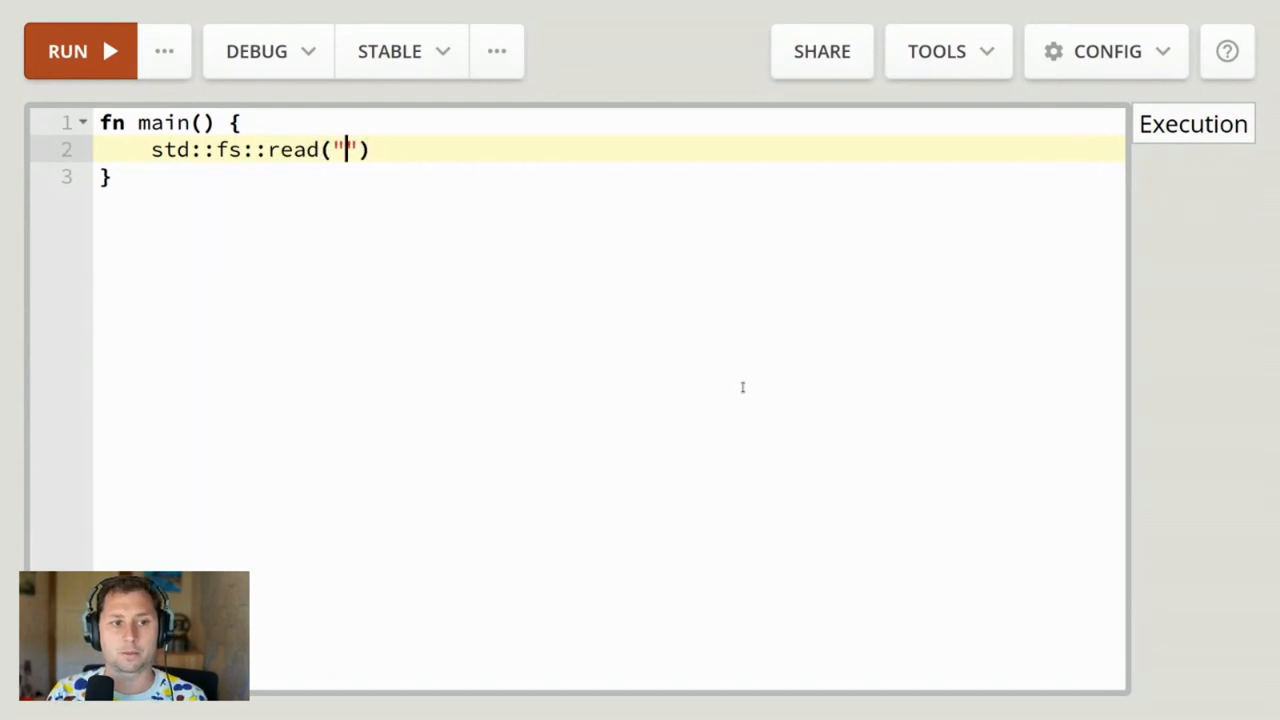
text(readn)
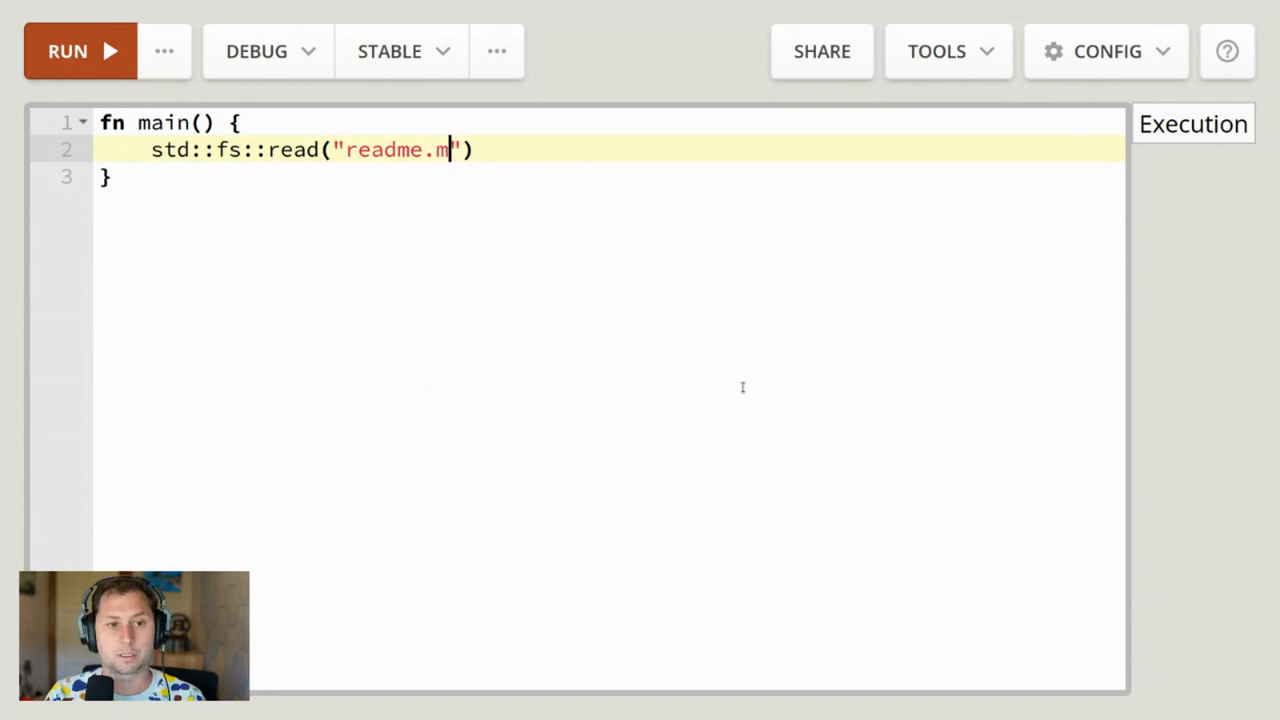
text(d)
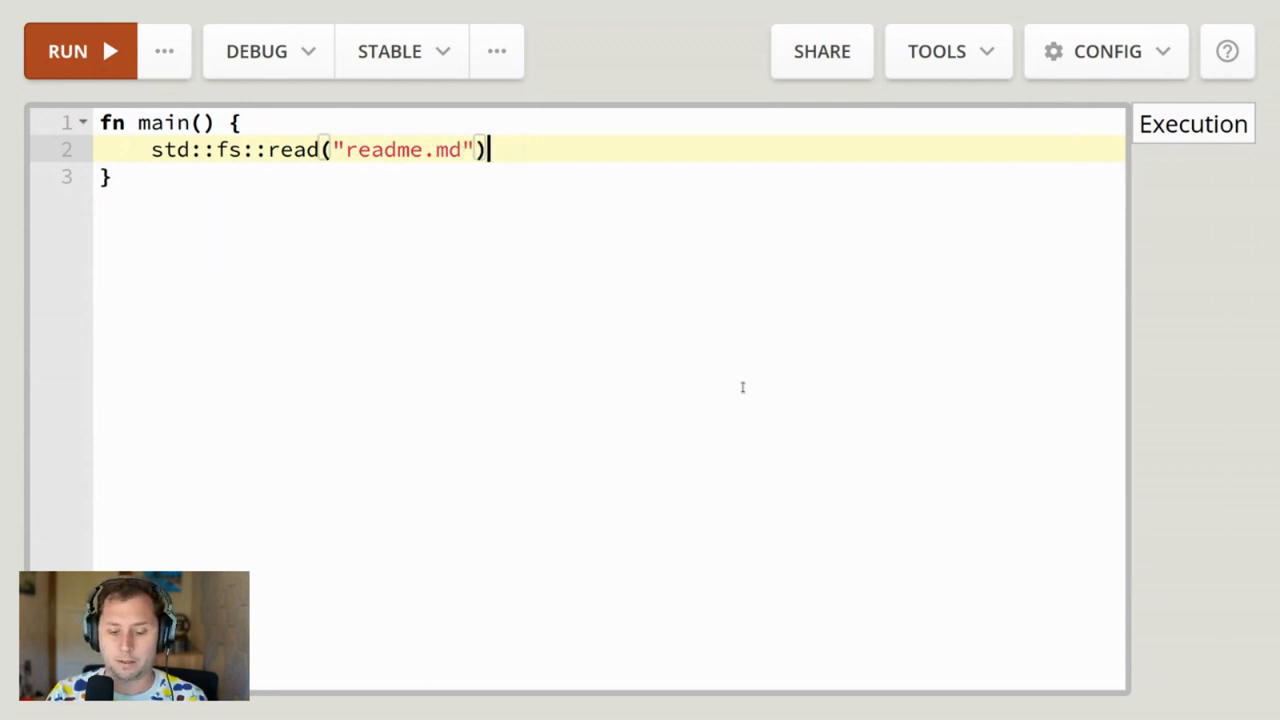
text(.unwrap())
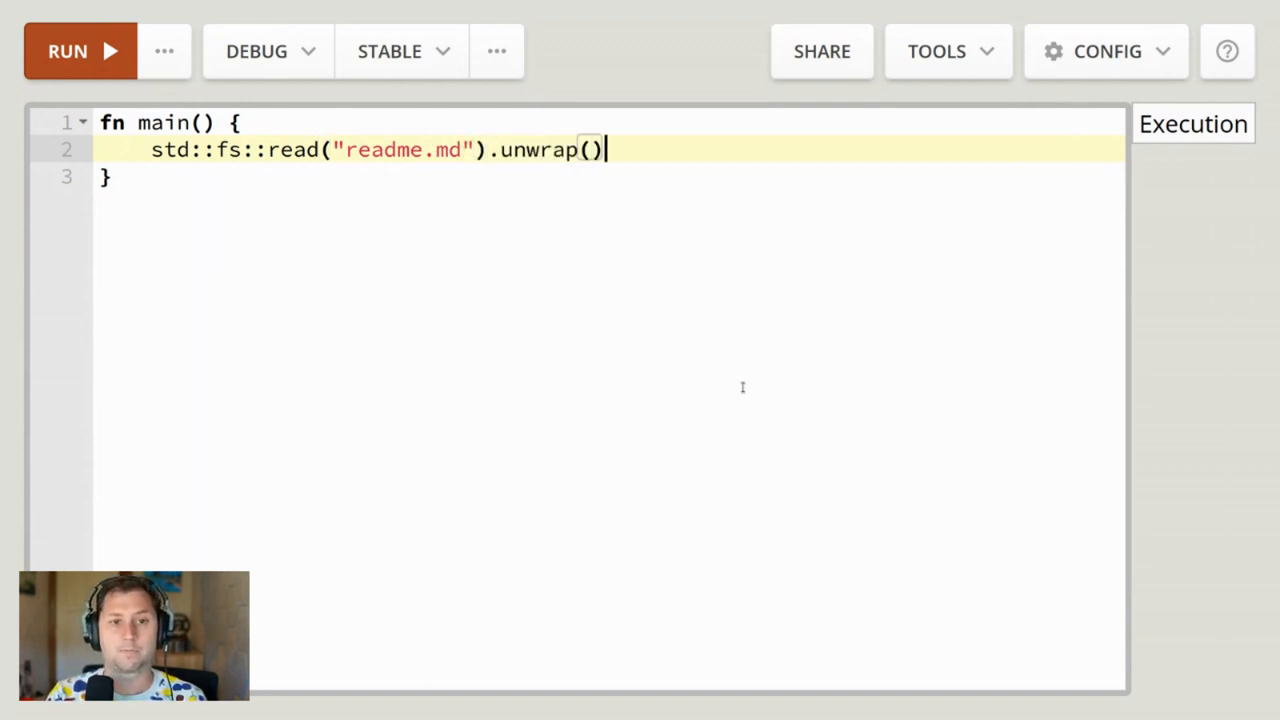
- Run the program, read the readme.md 'No such file or directory' panic, and close the output
click(80, 51)
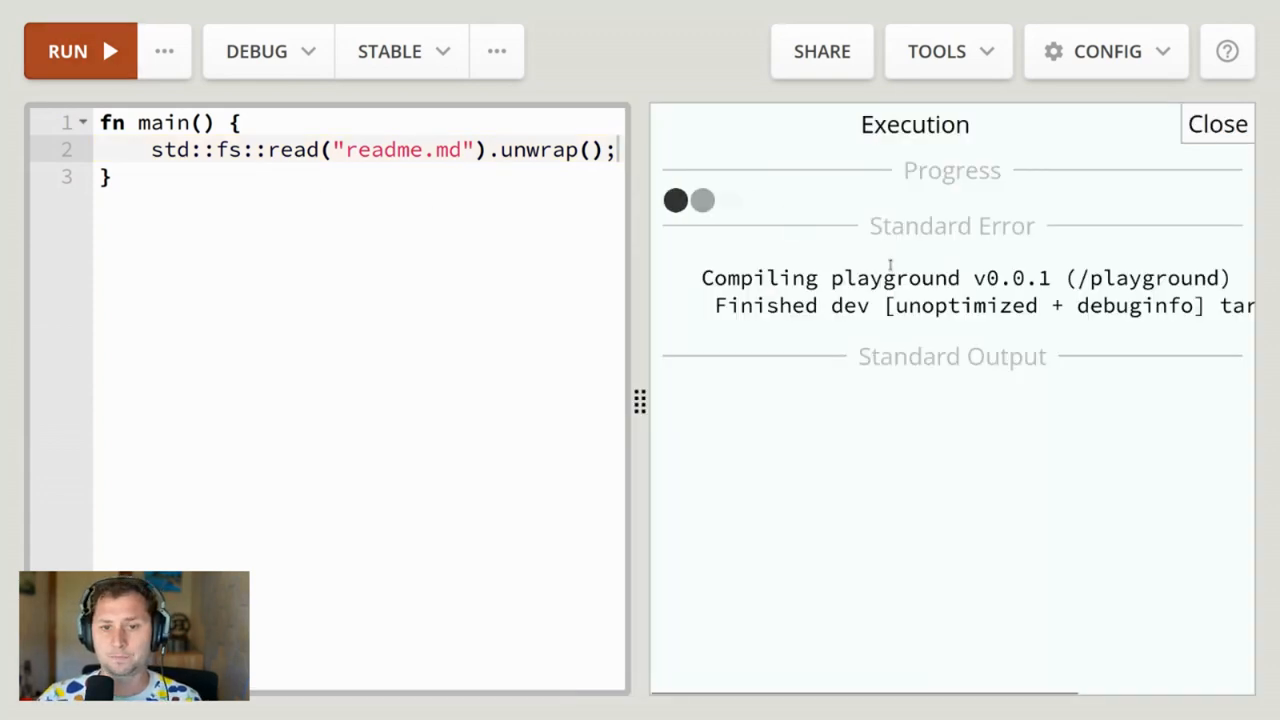
mouse_move(763, 224)
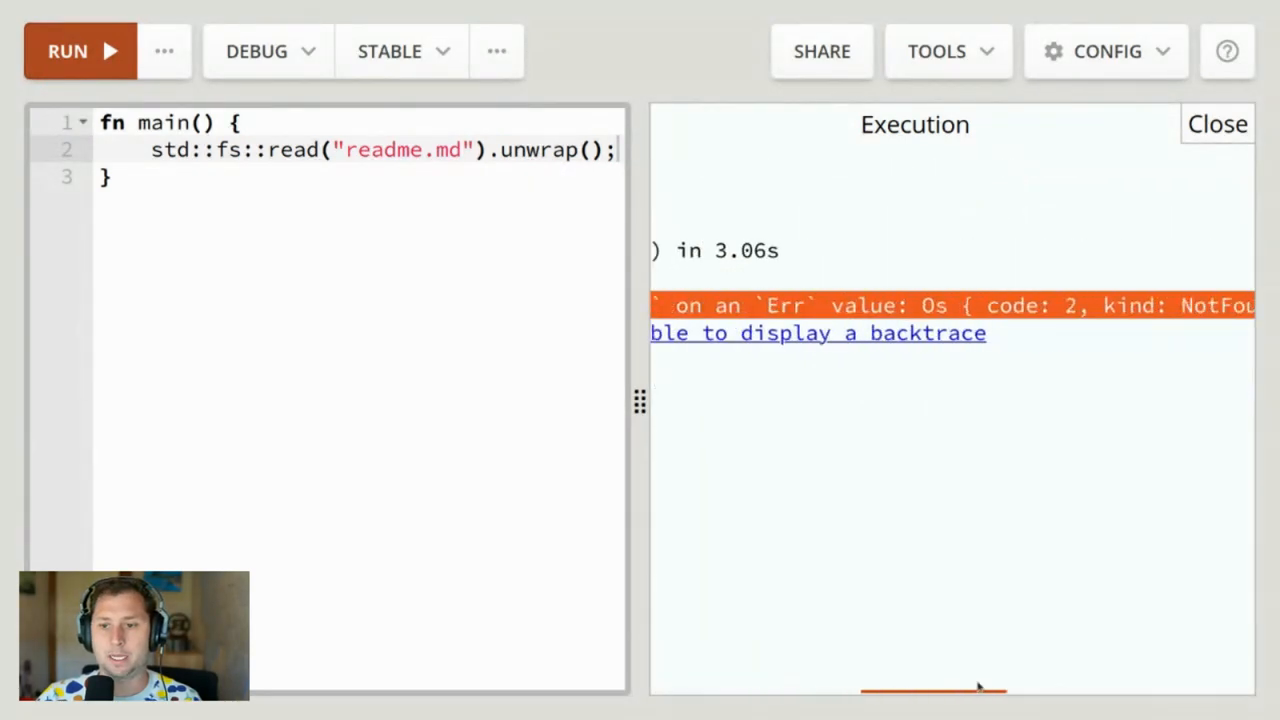
scroll(right, 3)
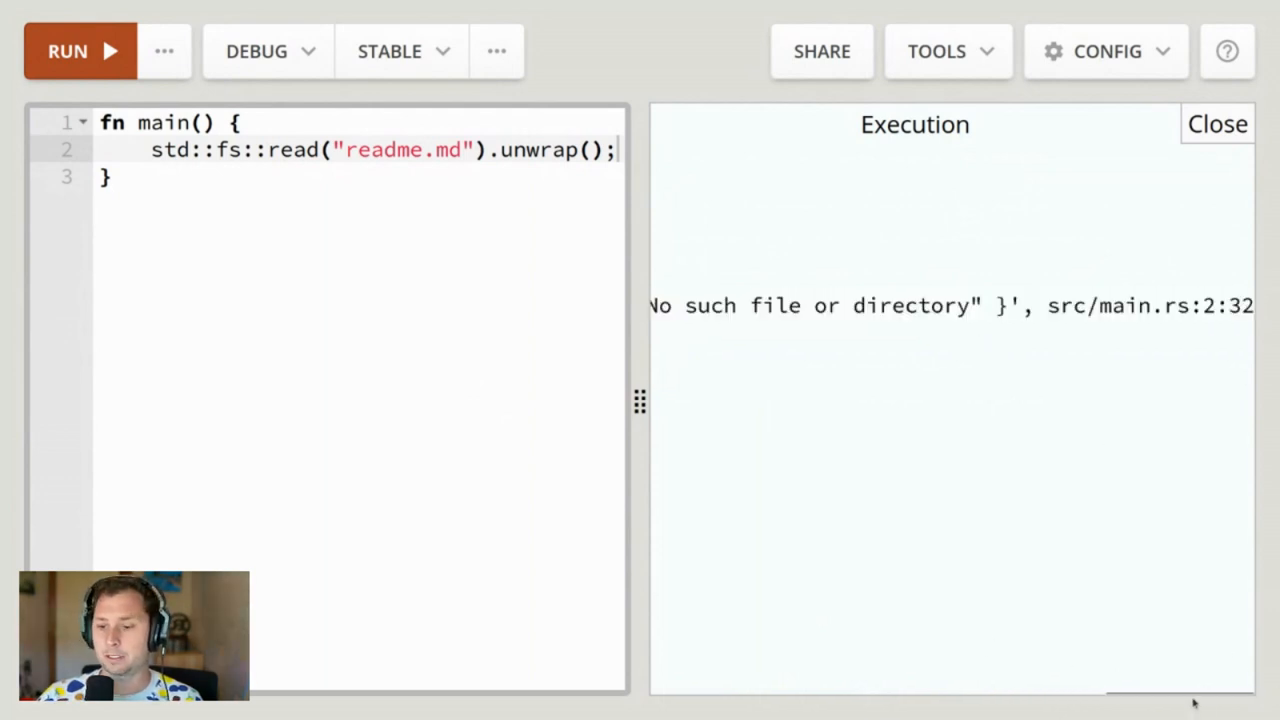
click(80, 51)
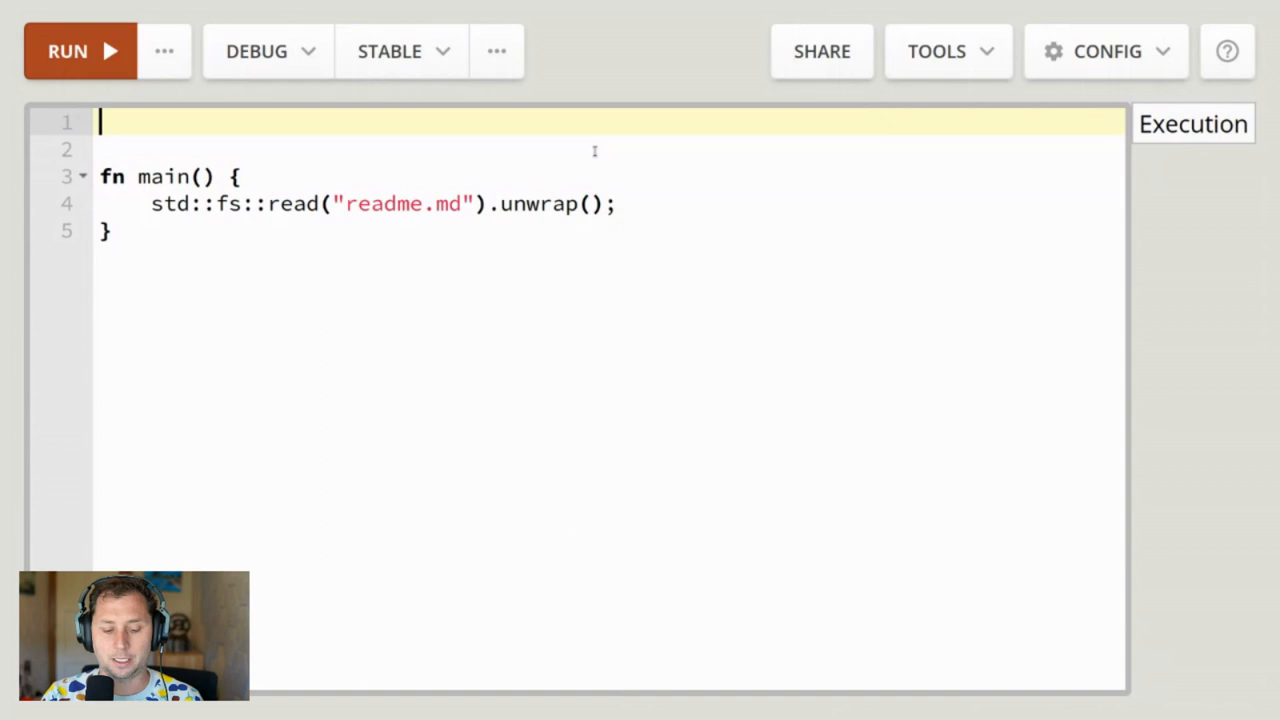
- Add the import line 'use anyhow::Context; // 1.0.71' at the top
text(use)
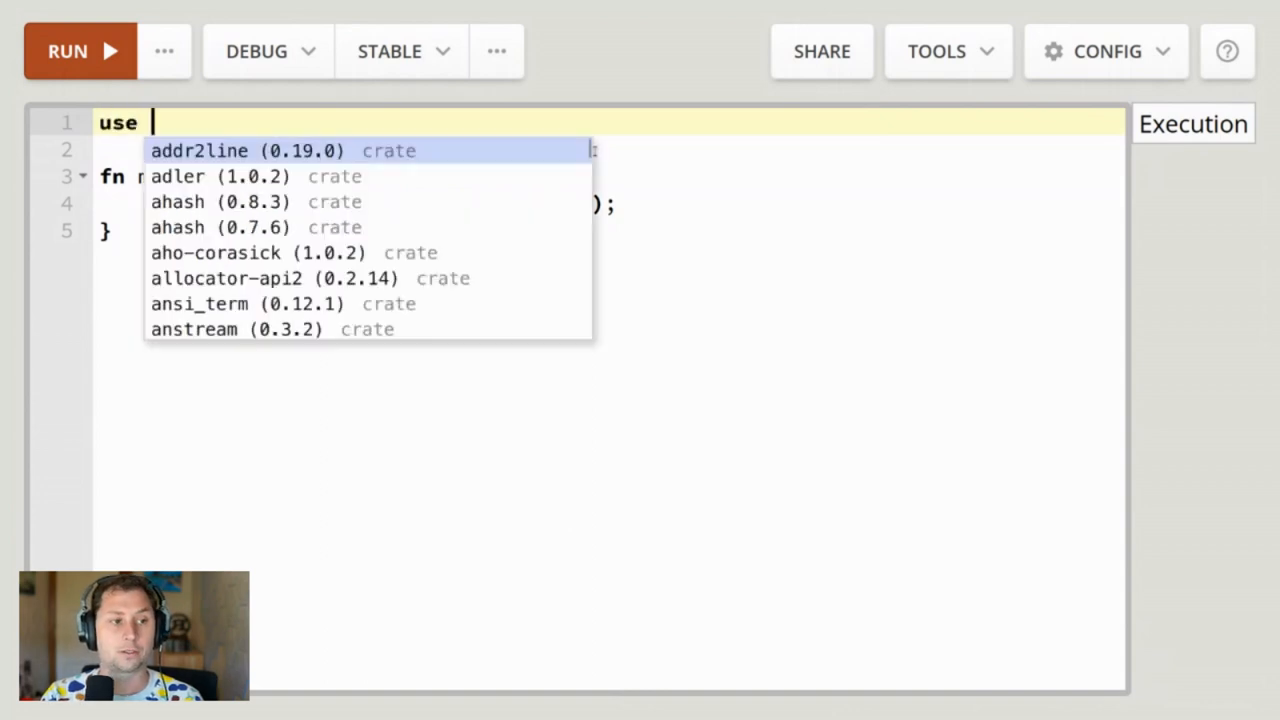
text(anyhow; // 1.0.71)
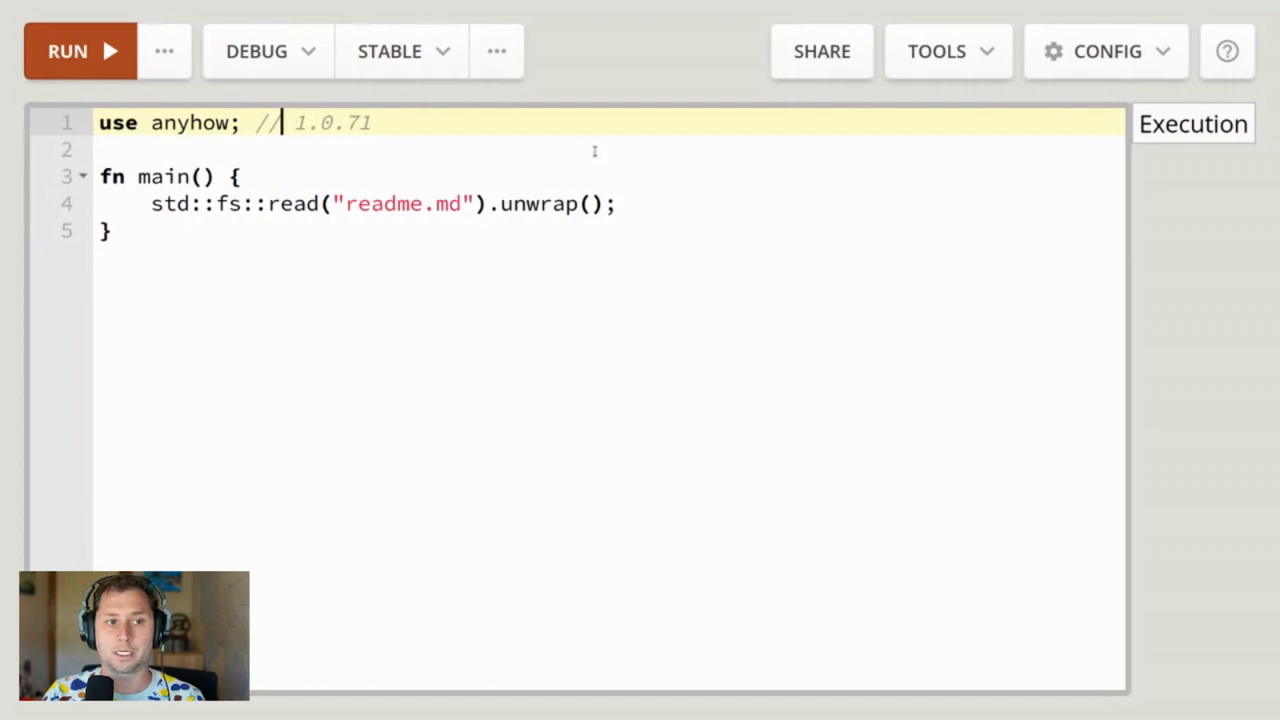
text(::)
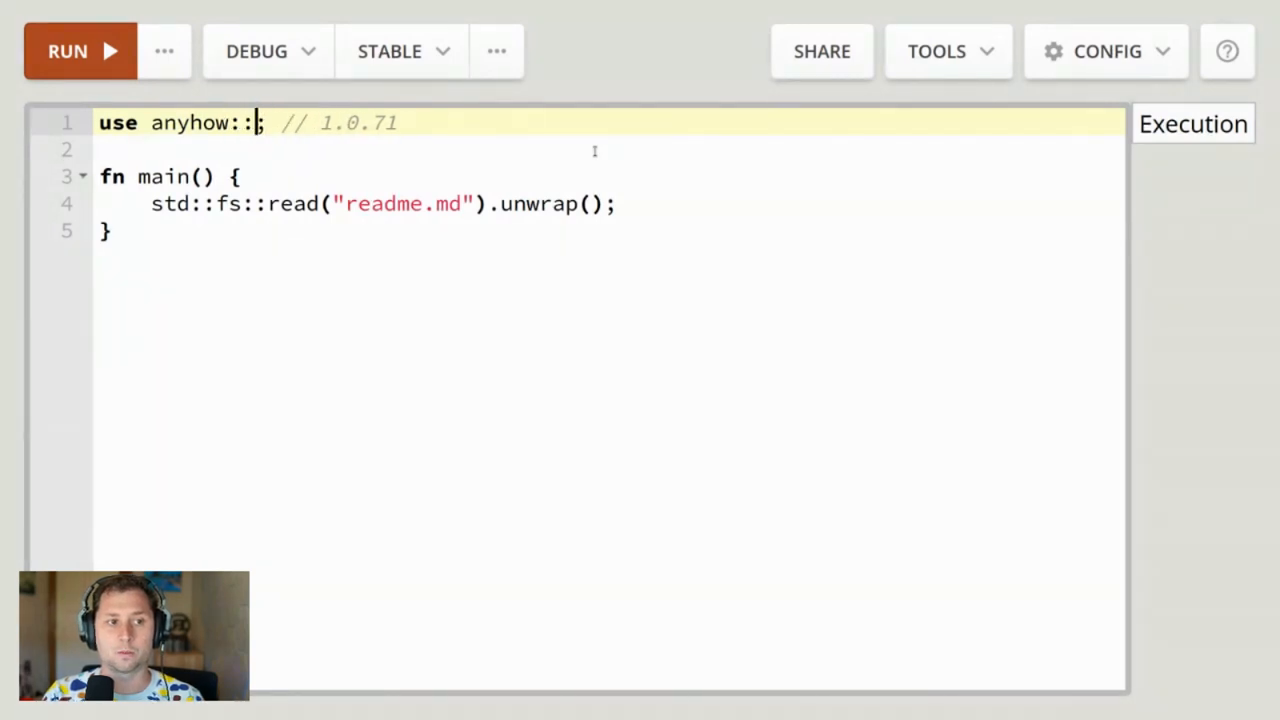
text(Context)
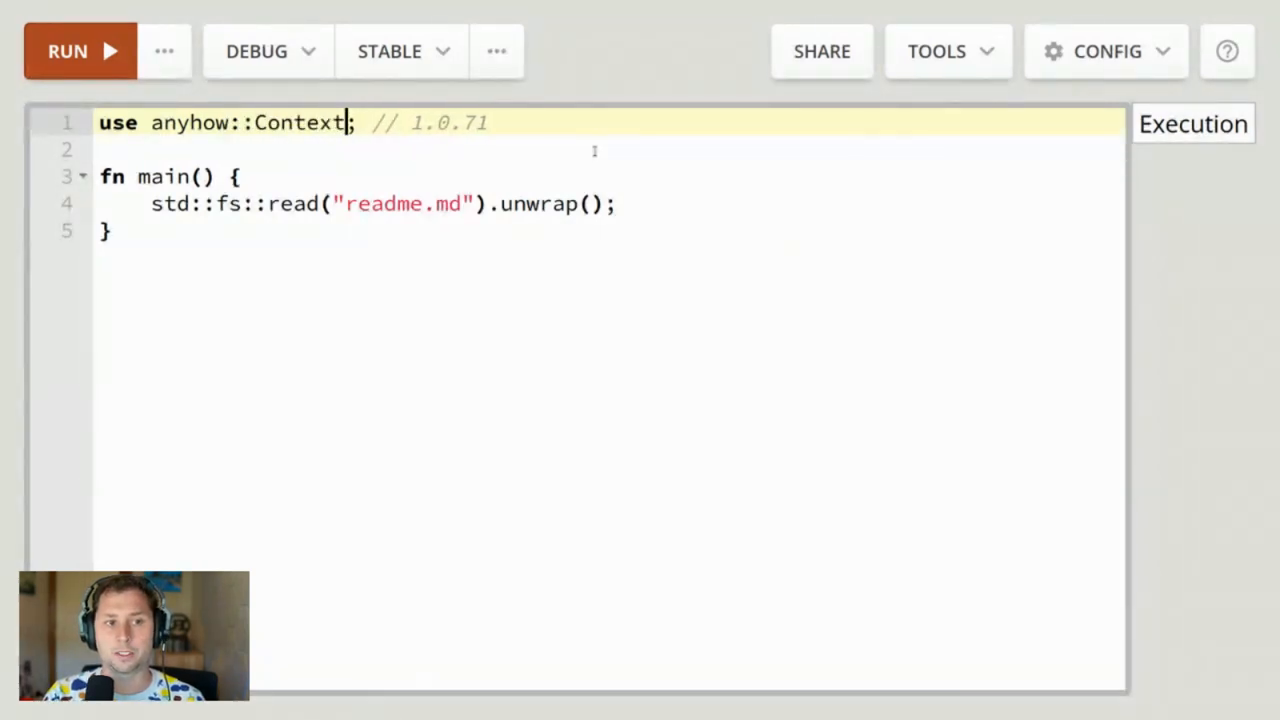
- Insert .context("opening docs") before .unwrap() on the file-read line
click(241, 203)
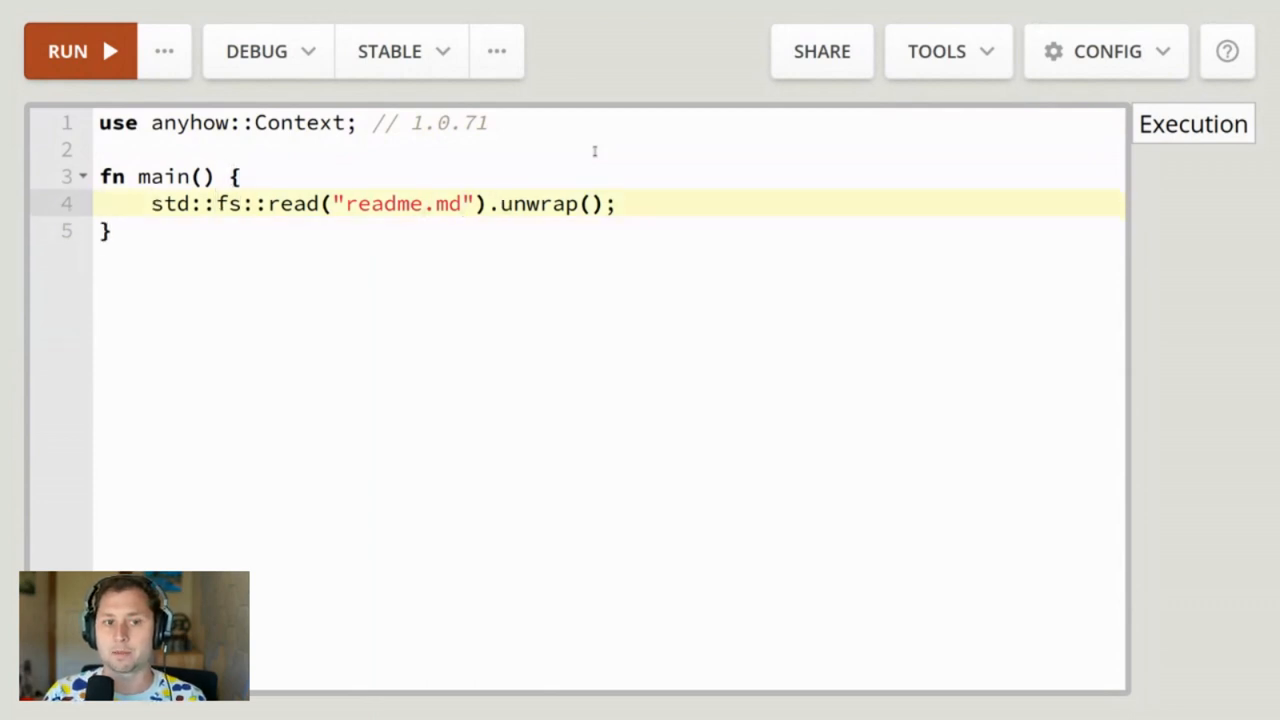
text(.context("").)
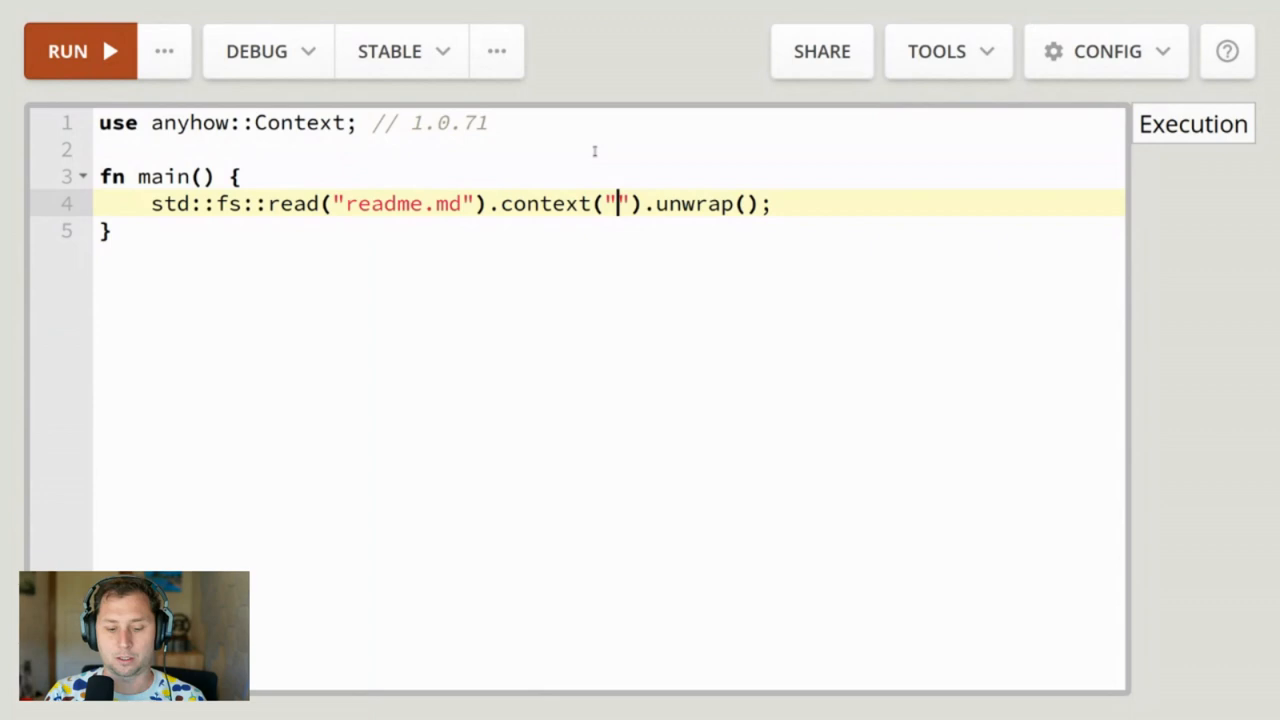
text(opening docs)
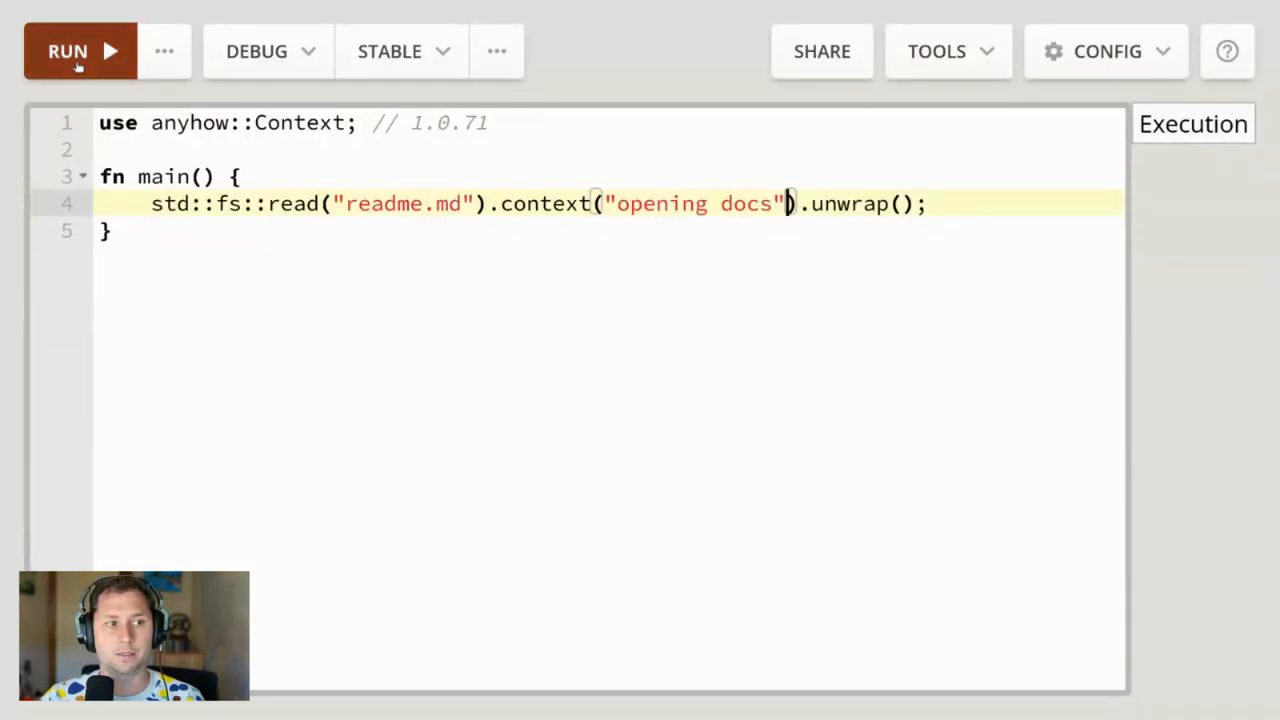
- Rerun the program and highlight 'opening docs' in the panic message
click(67, 51)
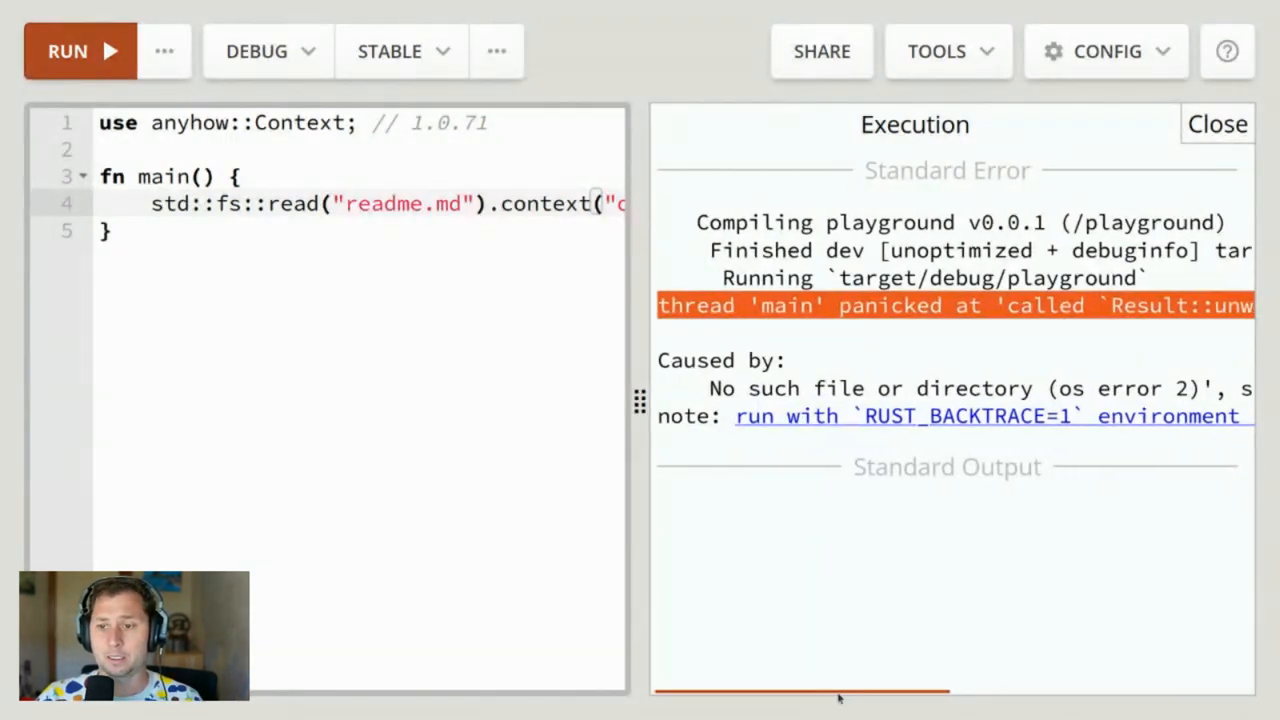
scroll(right, 3)
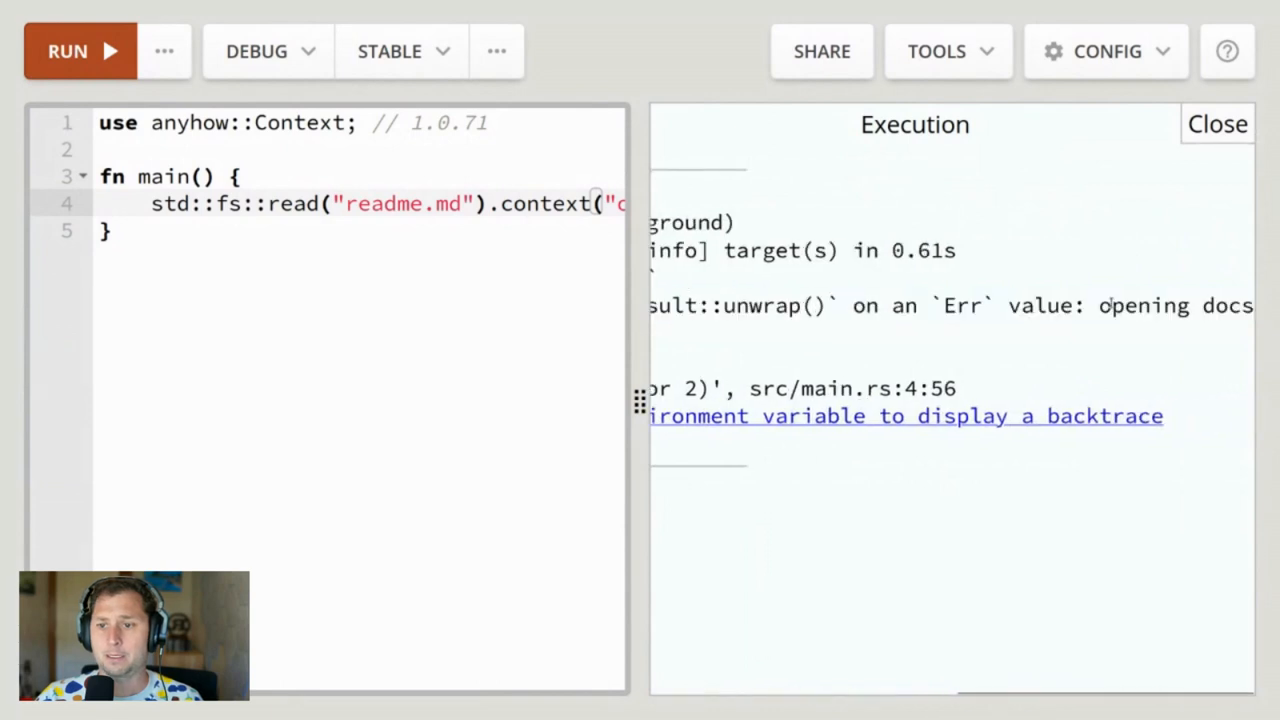
double_click(1175, 305)
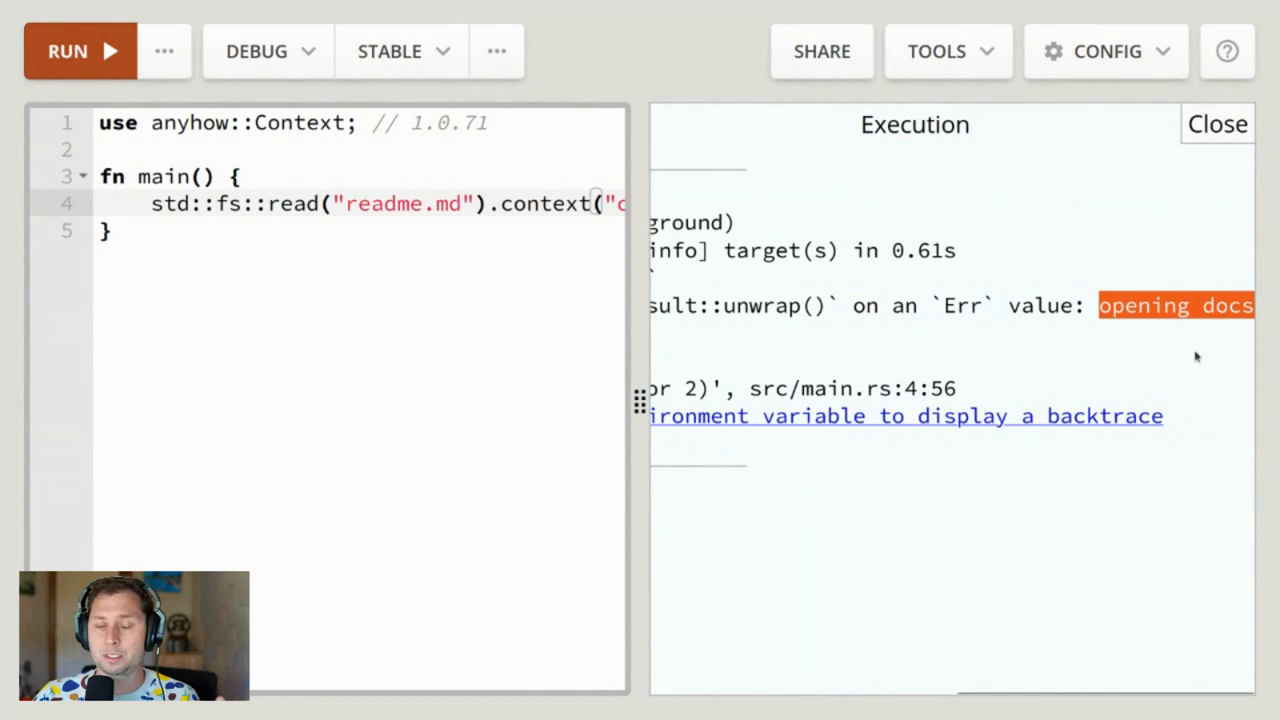
mouse_move(1063, 316)
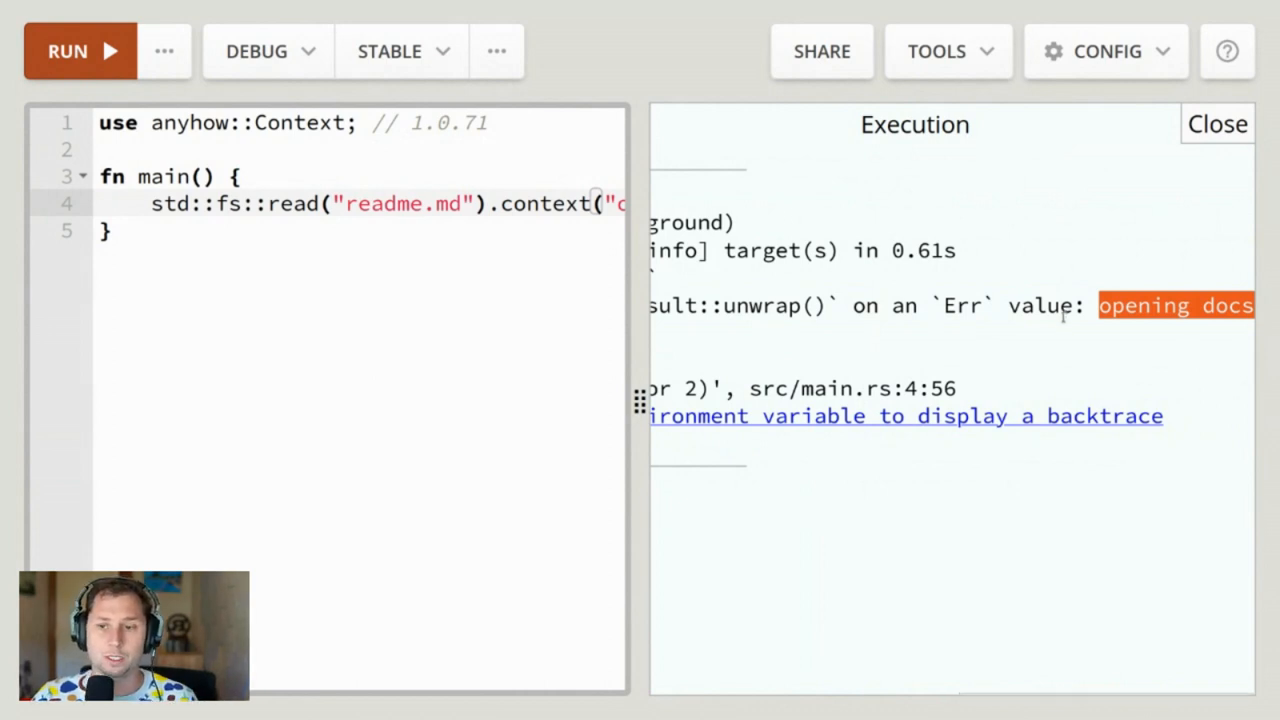